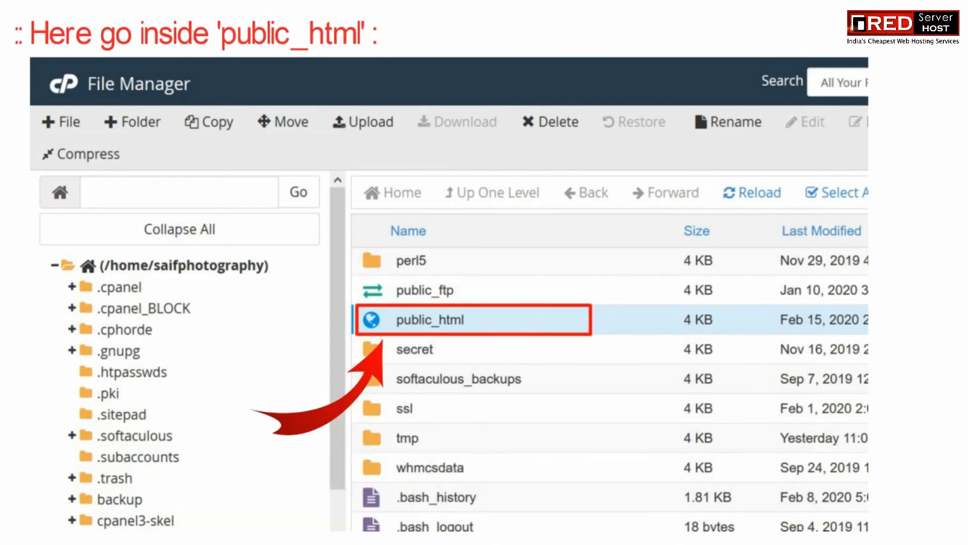
- Open the .htaccess file in public_html in the editor via its context menu
right_click(401, 302)
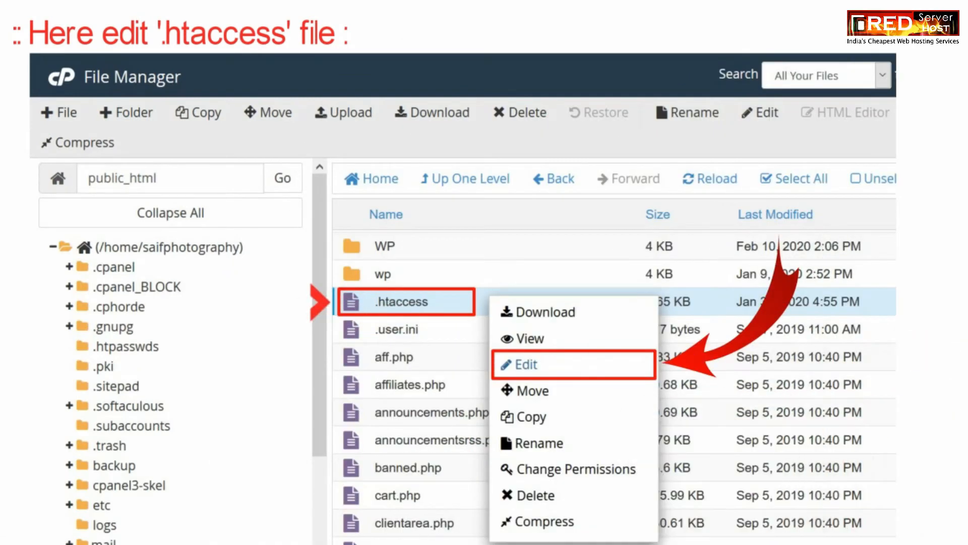
left_click(525, 364)
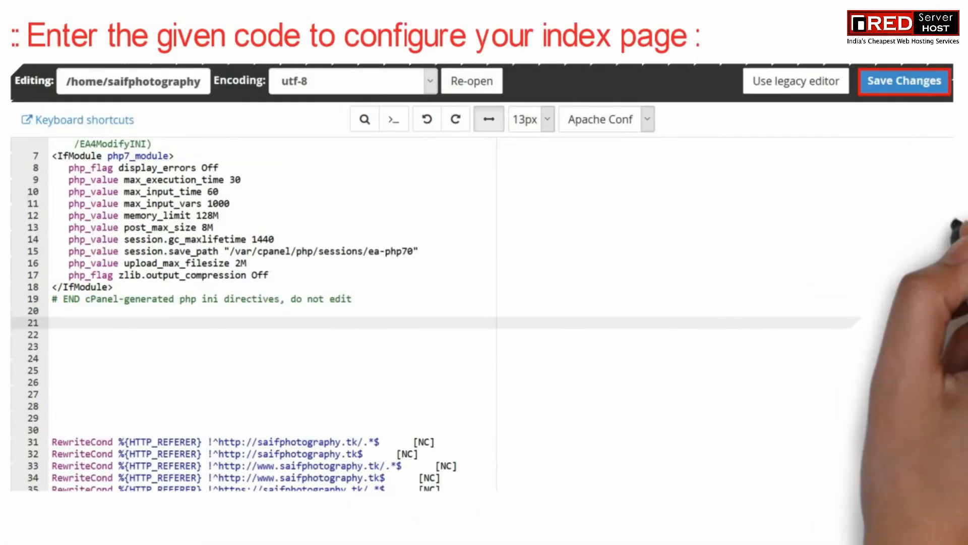
- Add the '#Custom default index page' comment and directive lines to .htaccess
type("#Custom default index page")
left_click(271, 347)
type("DirectoryIndex welcome.html")
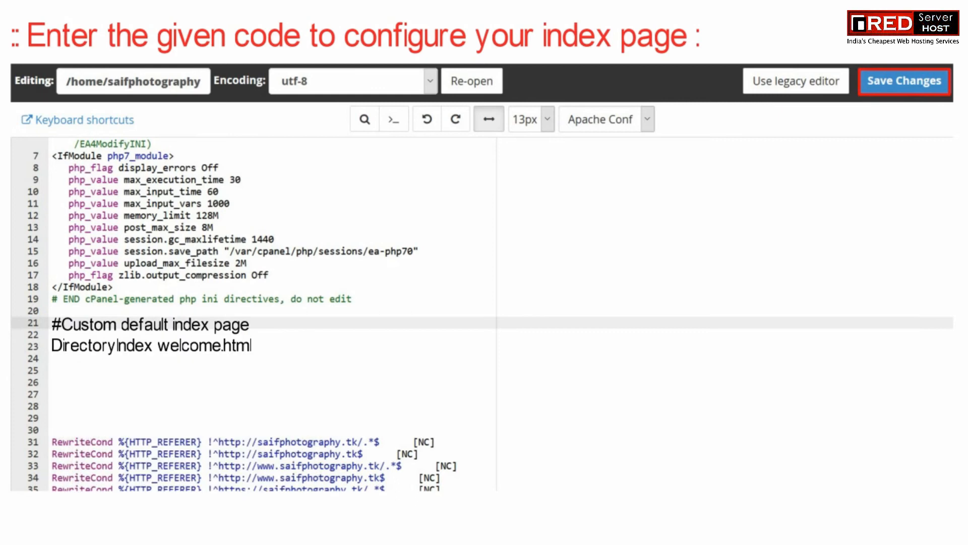
type("OR")
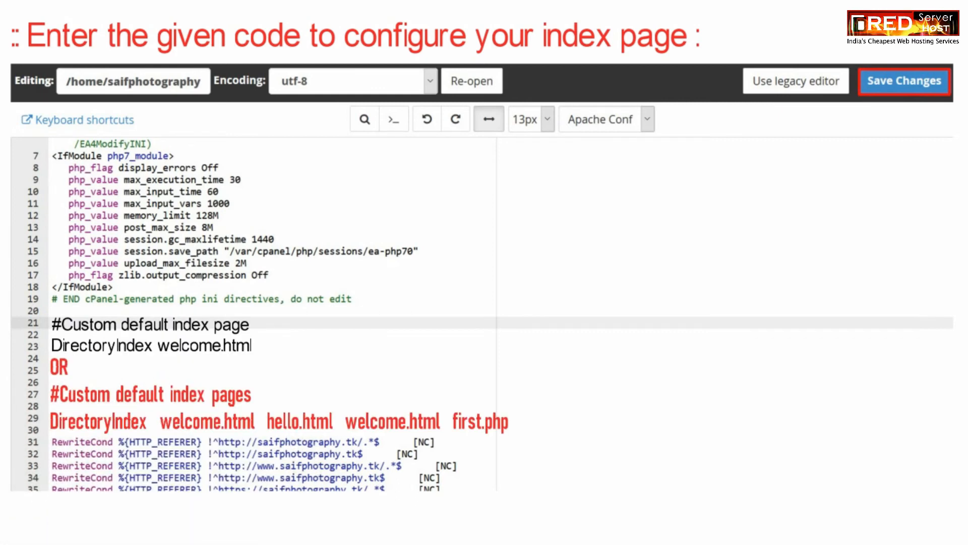